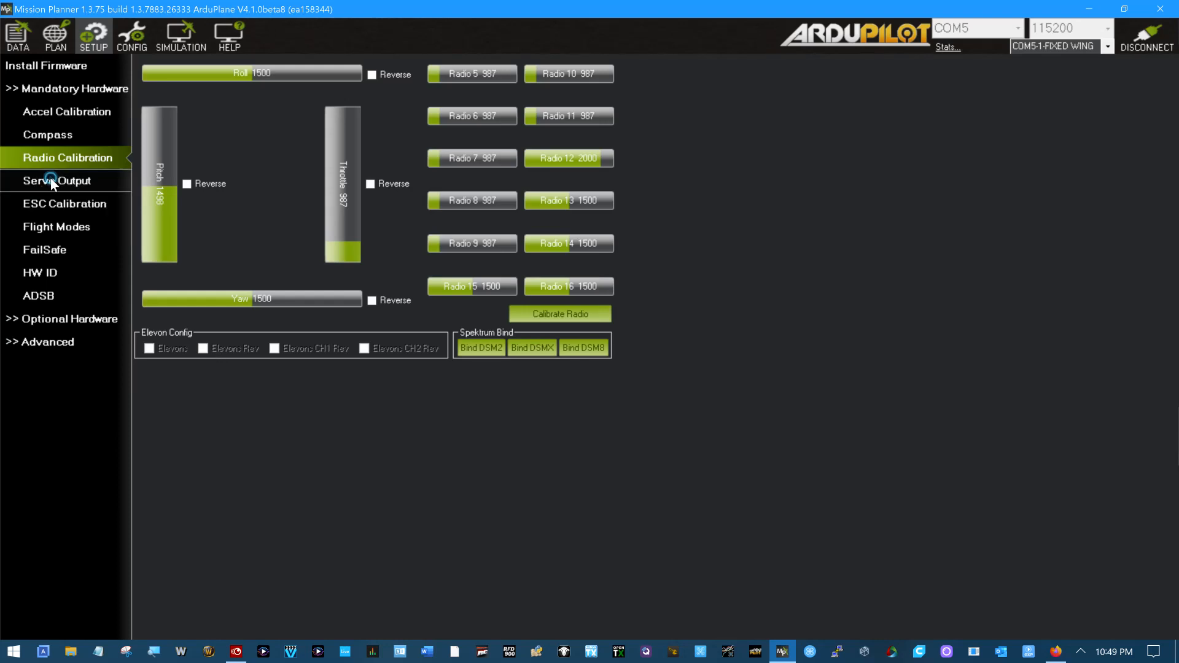
- Show the Servo Output setup page under Mandatory Hardware
{"action": "left_click", "coordinate": [51, 181]}
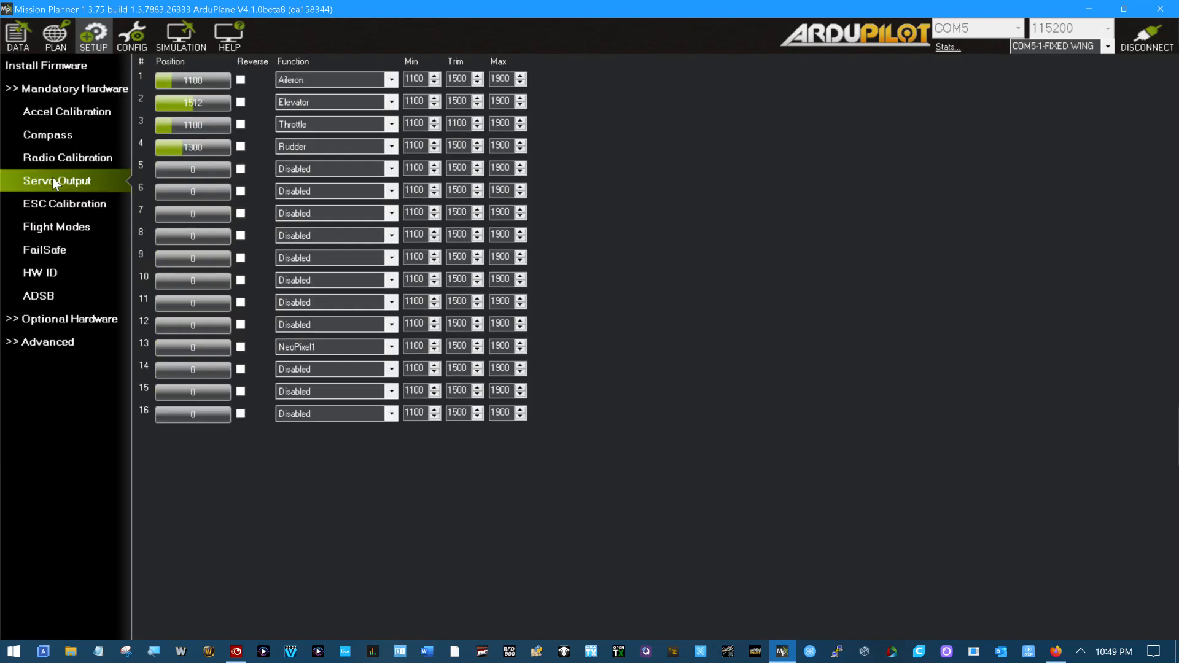
{"action": "mouse_move", "coordinate": [395, 469]}
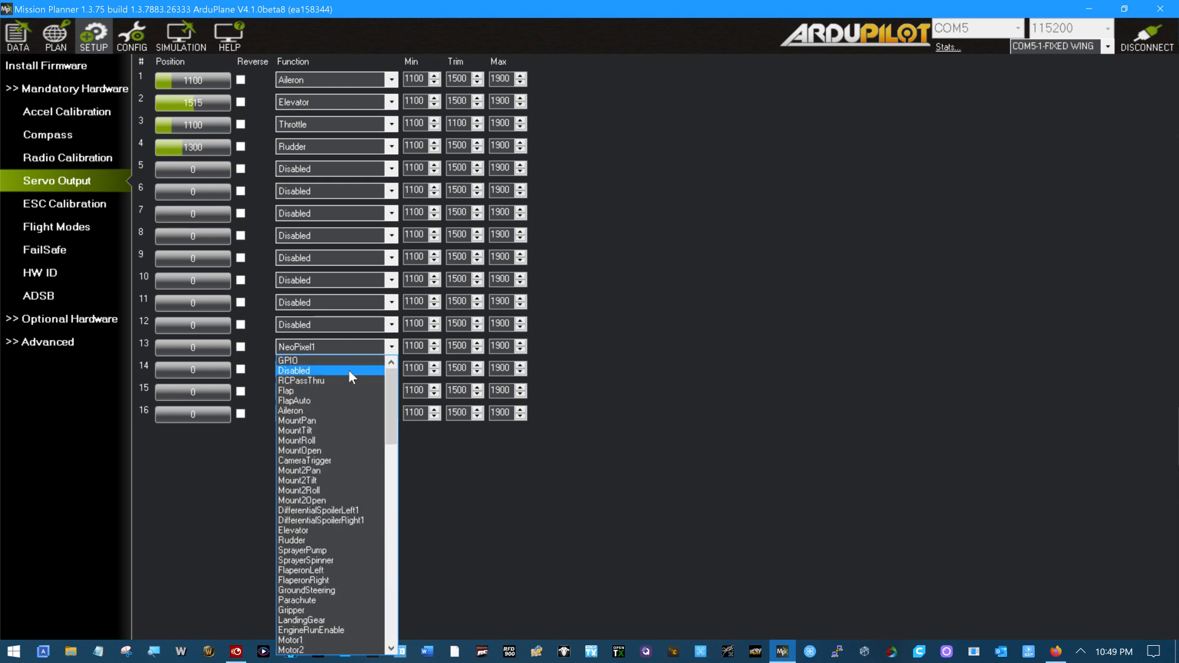
- Set channel 13 to Disabled and channels 9 and 10 to RCPassThru
{"action": "left_click", "coordinate": [295, 371]}
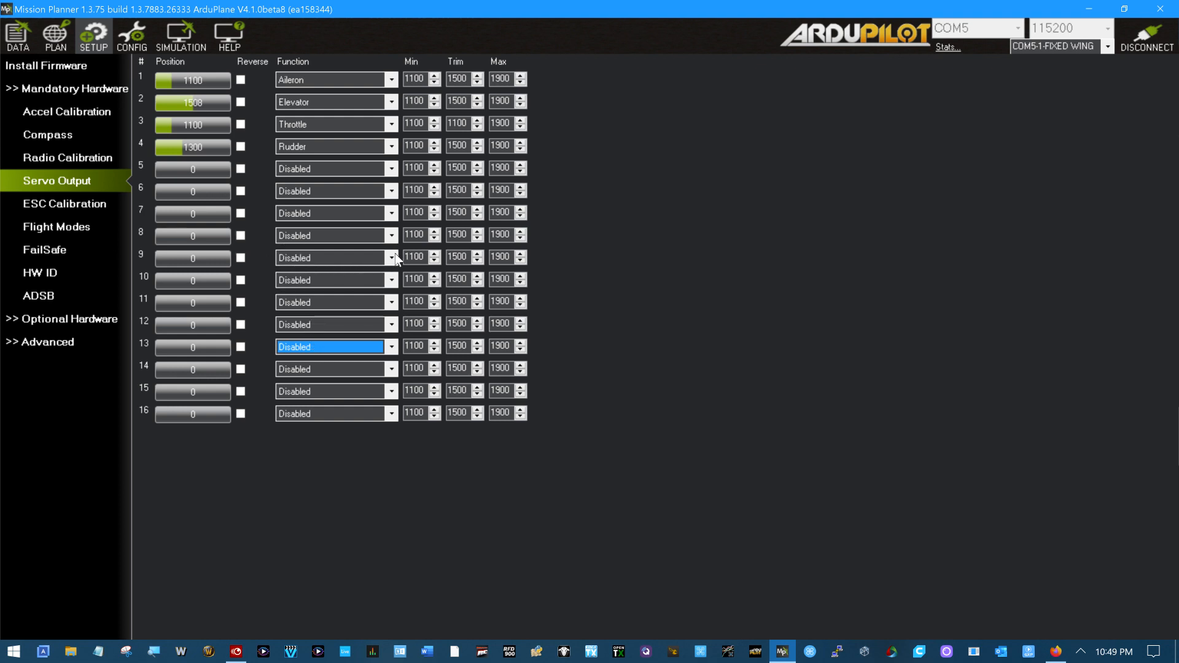
{"action": "left_click", "coordinate": [392, 258]}
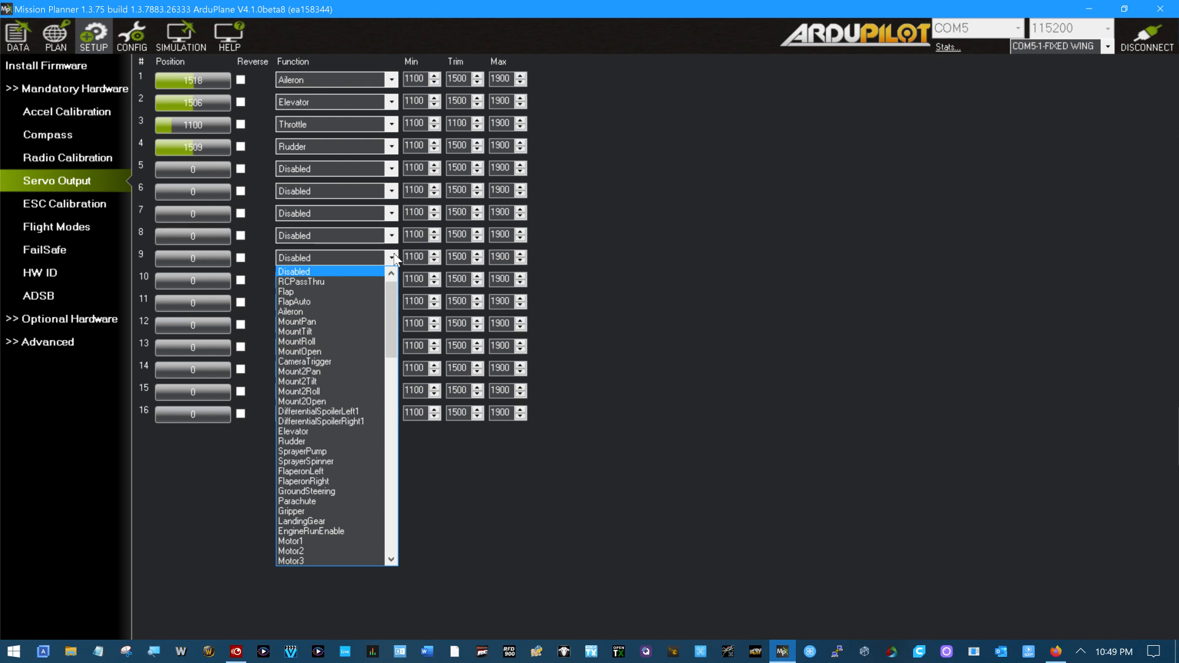
{"action": "left_click", "coordinate": [300, 281]}
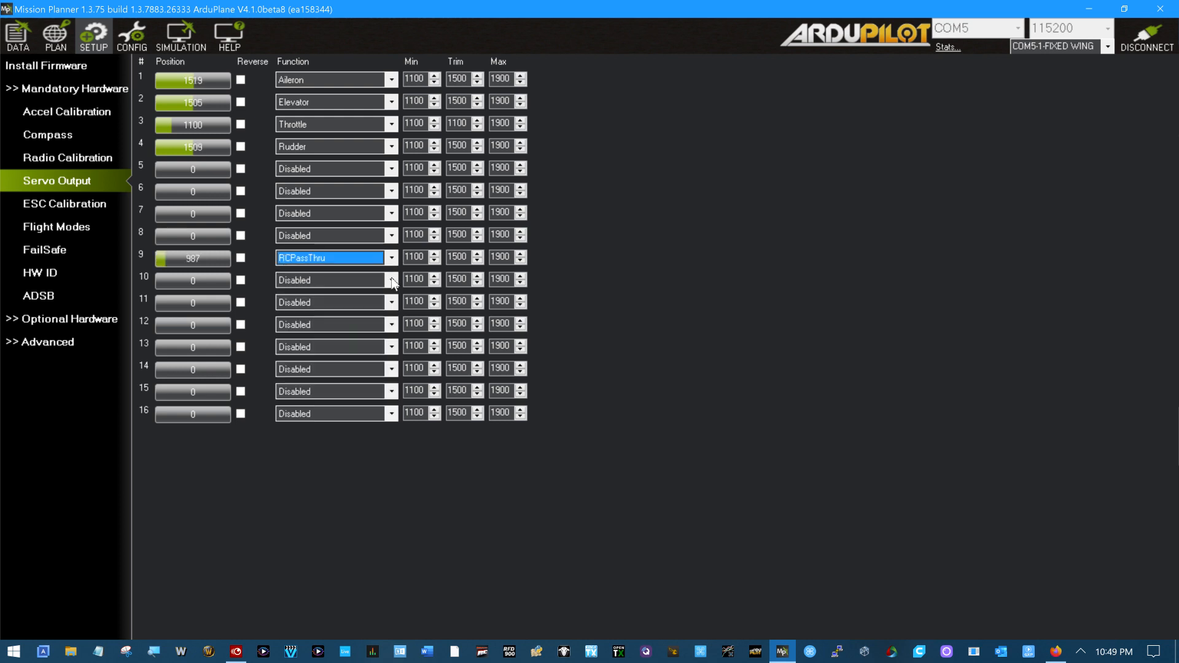
{"action": "left_click", "coordinate": [390, 281]}
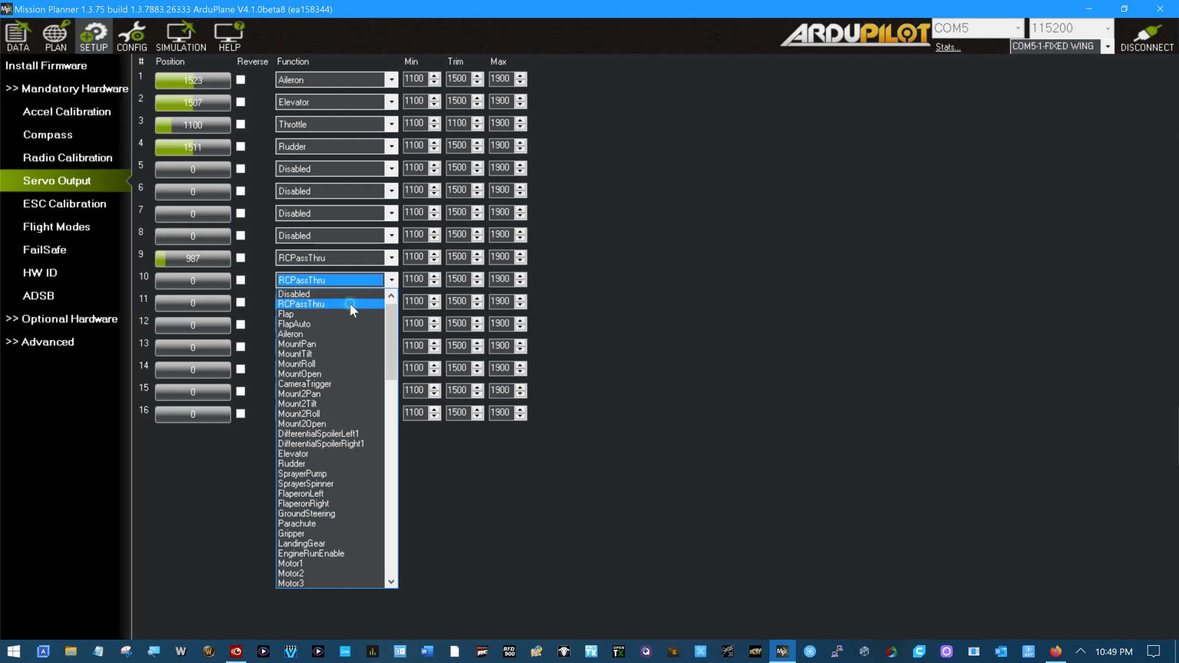
{"action": "left_click", "coordinate": [327, 304]}
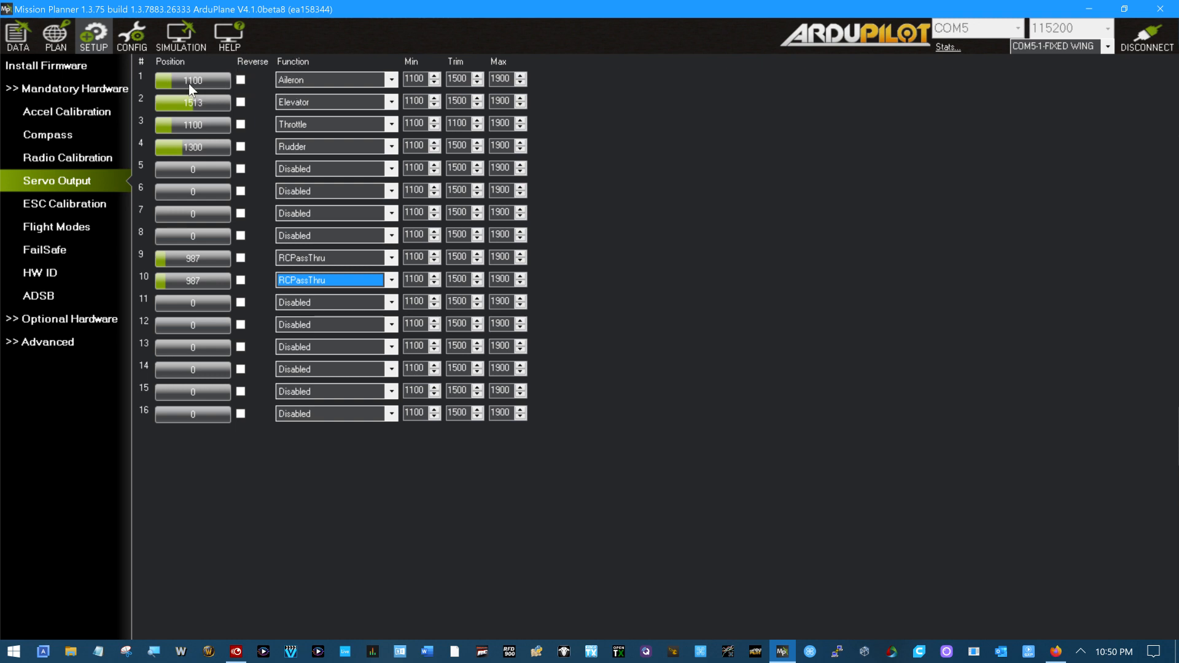
{"action": "mouse_move", "coordinate": [250, 105]}
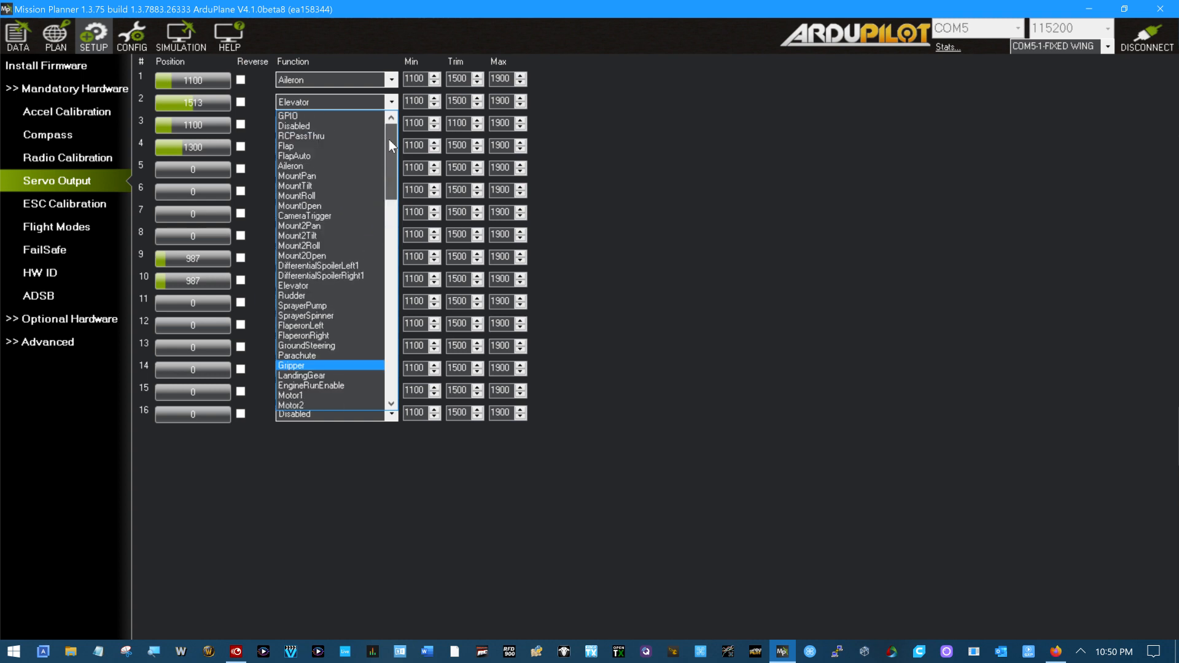
- Change channel 2's function from Elevator to VTailLeft
{"action": "scroll", "scroll_direction": "down", "scroll_amount": 3}
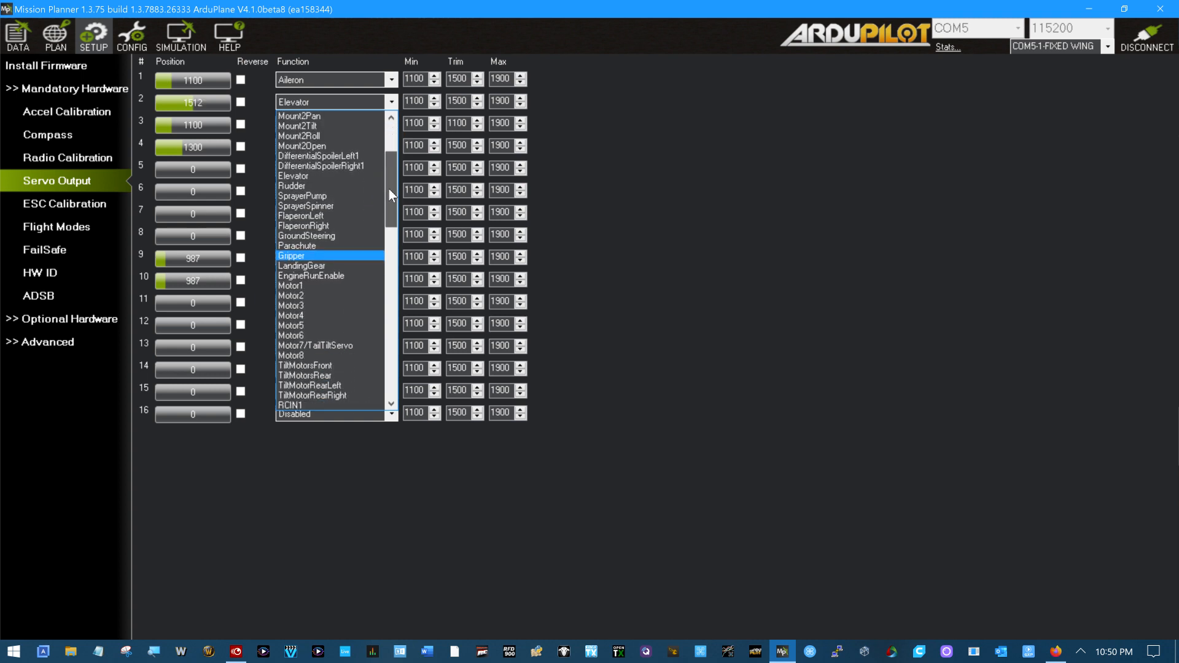
{"action": "scroll", "scroll_direction": "down", "scroll_amount": 3}
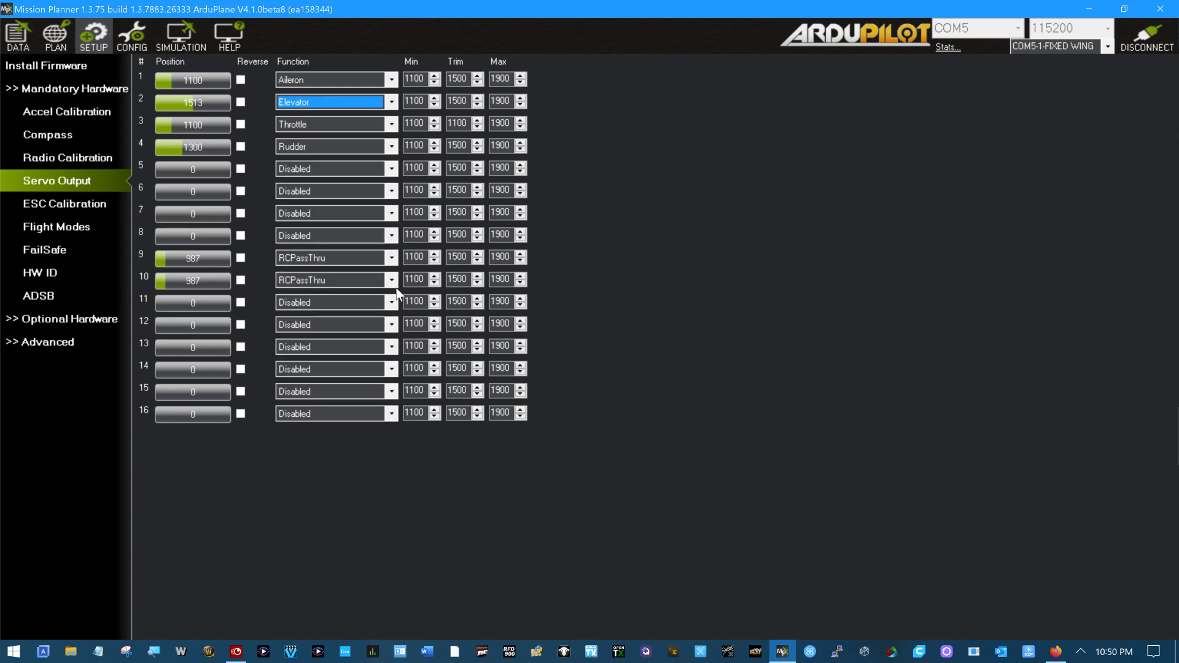
{"action": "left_click", "coordinate": [391, 102]}
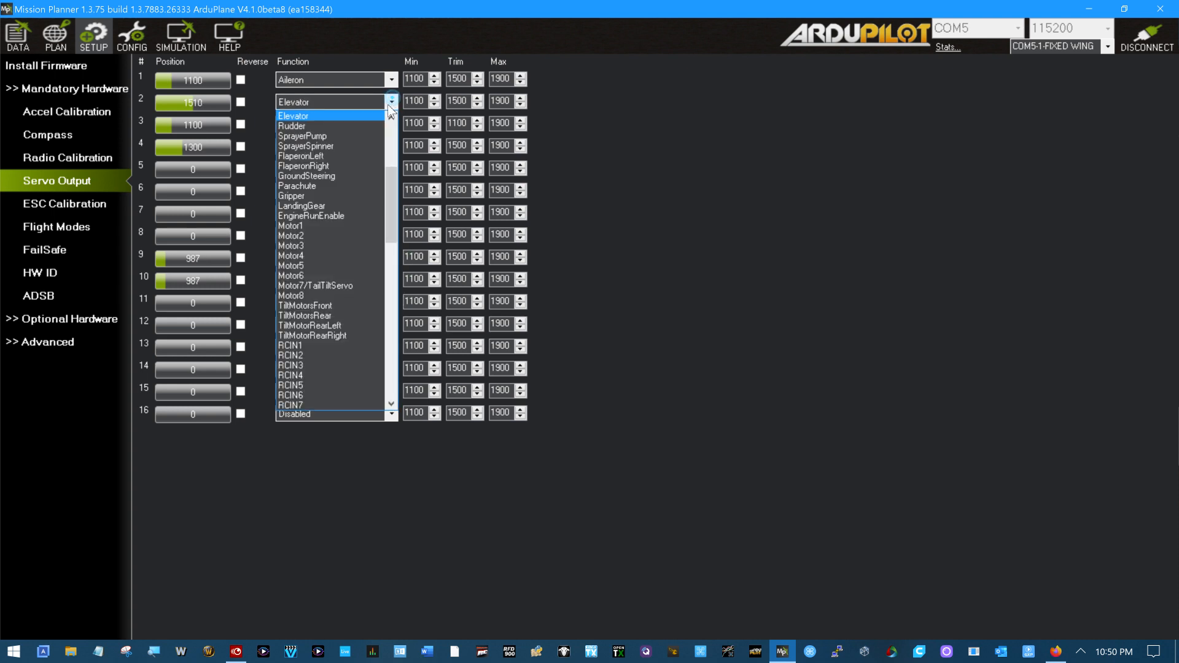
{"action": "scroll", "scroll_direction": "down", "scroll_amount": 3}
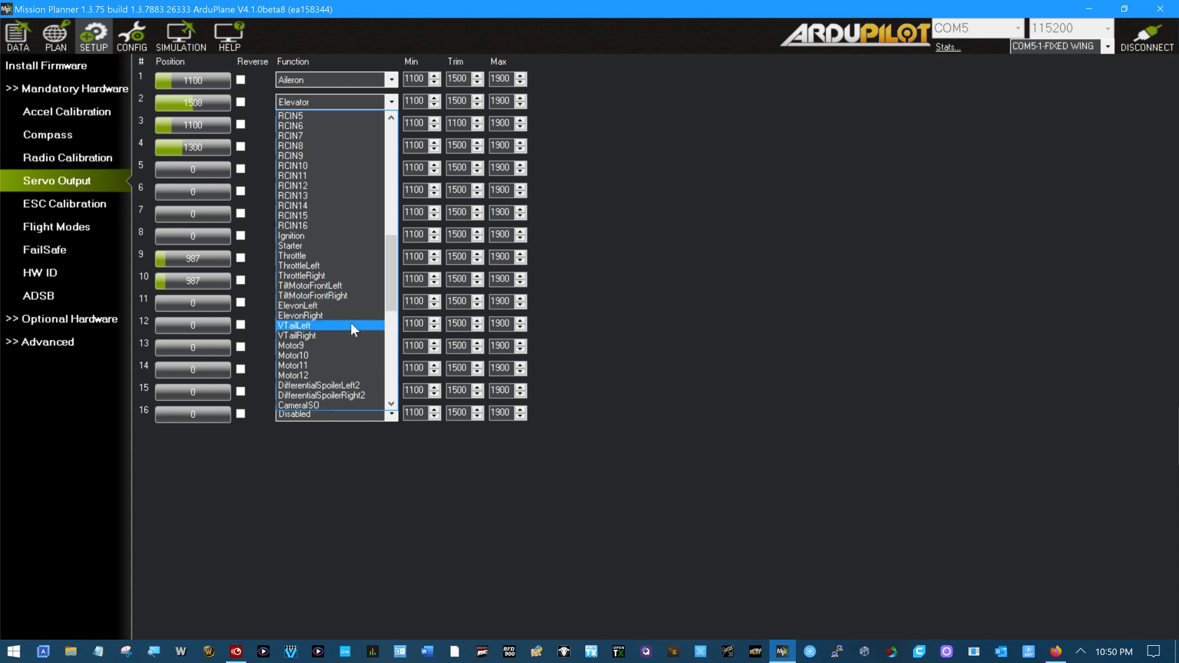
{"action": "left_click", "coordinate": [295, 324]}
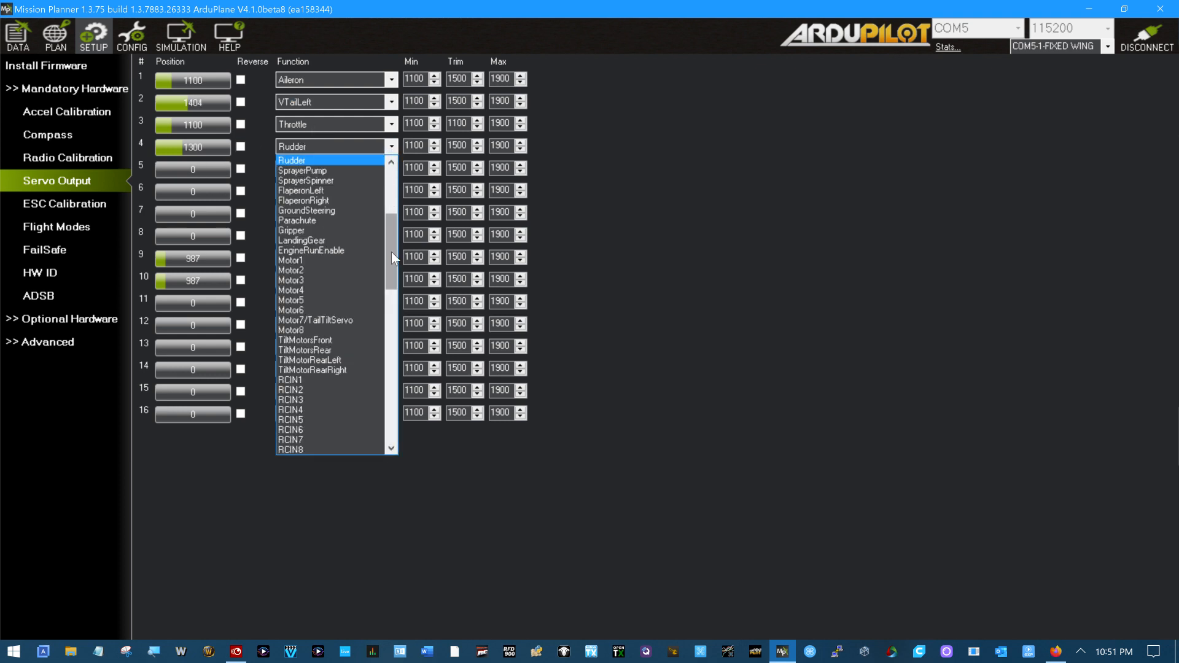
- Scroll channel 4's function list toward VTailRight
{"action": "scroll", "scroll_direction": "down", "scroll_amount": 3}
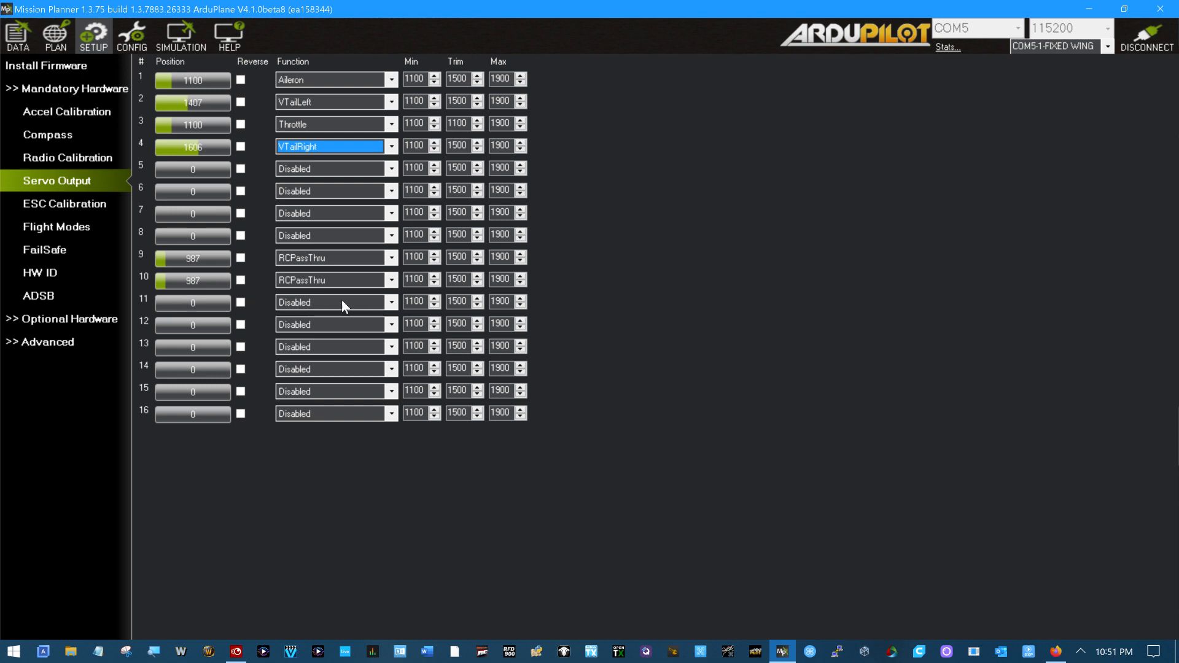
{"action": "mouse_move", "coordinate": [315, 307]}
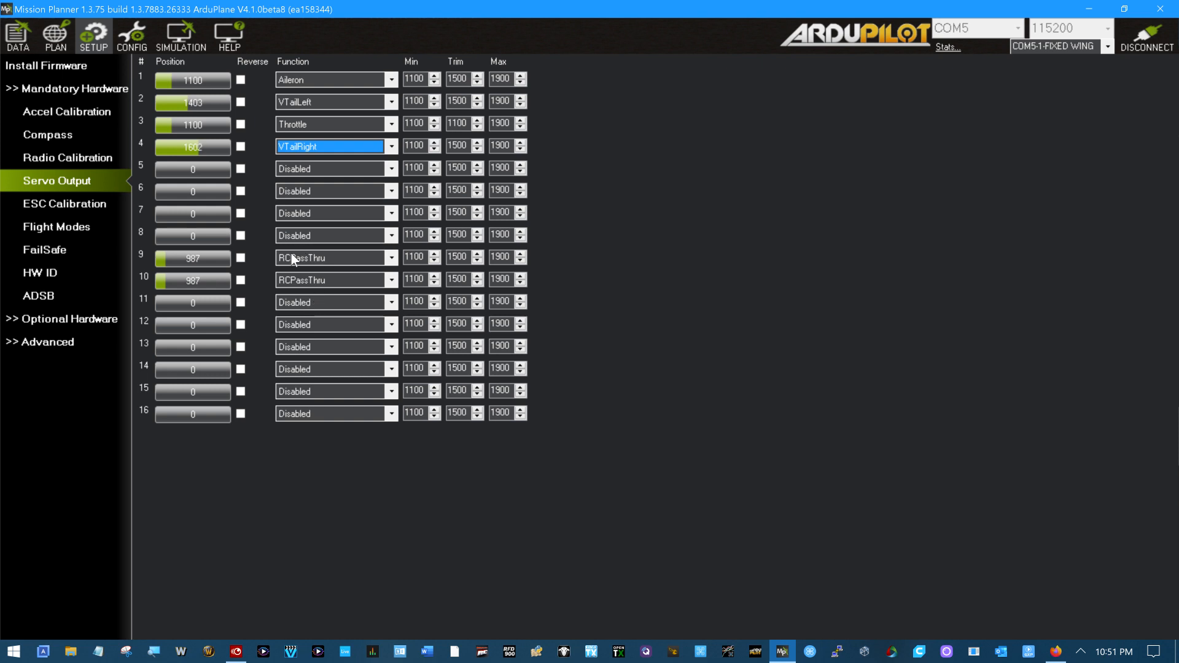
{"action": "mouse_move", "coordinate": [290, 133]}
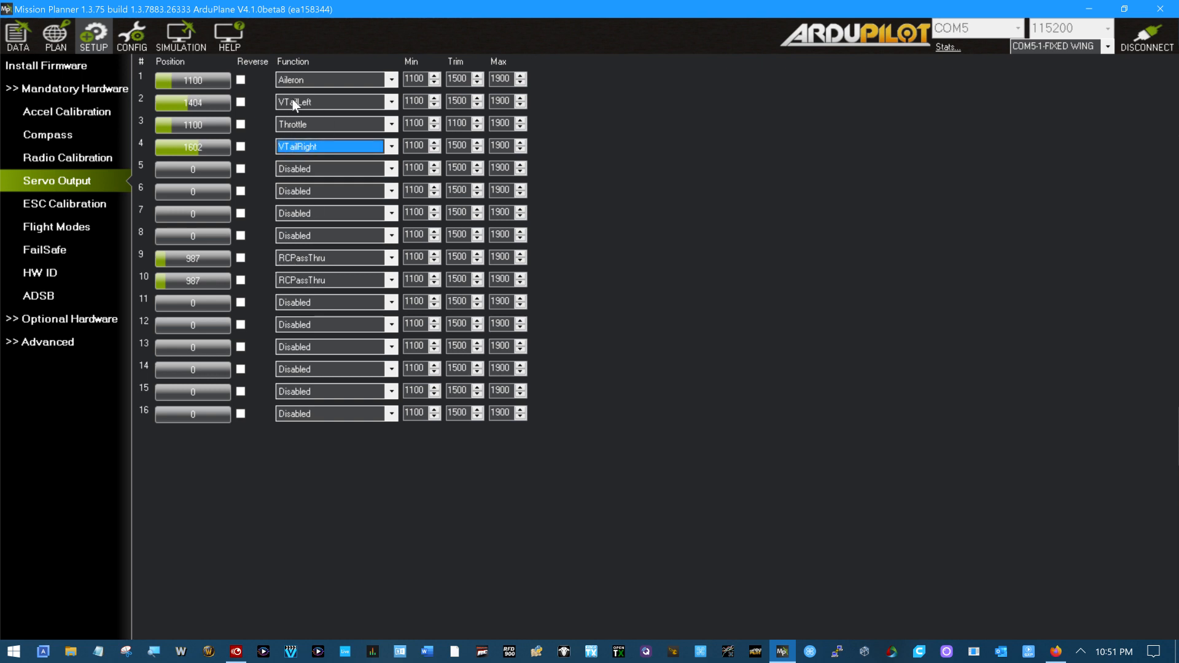
{"action": "mouse_move", "coordinate": [339, 129]}
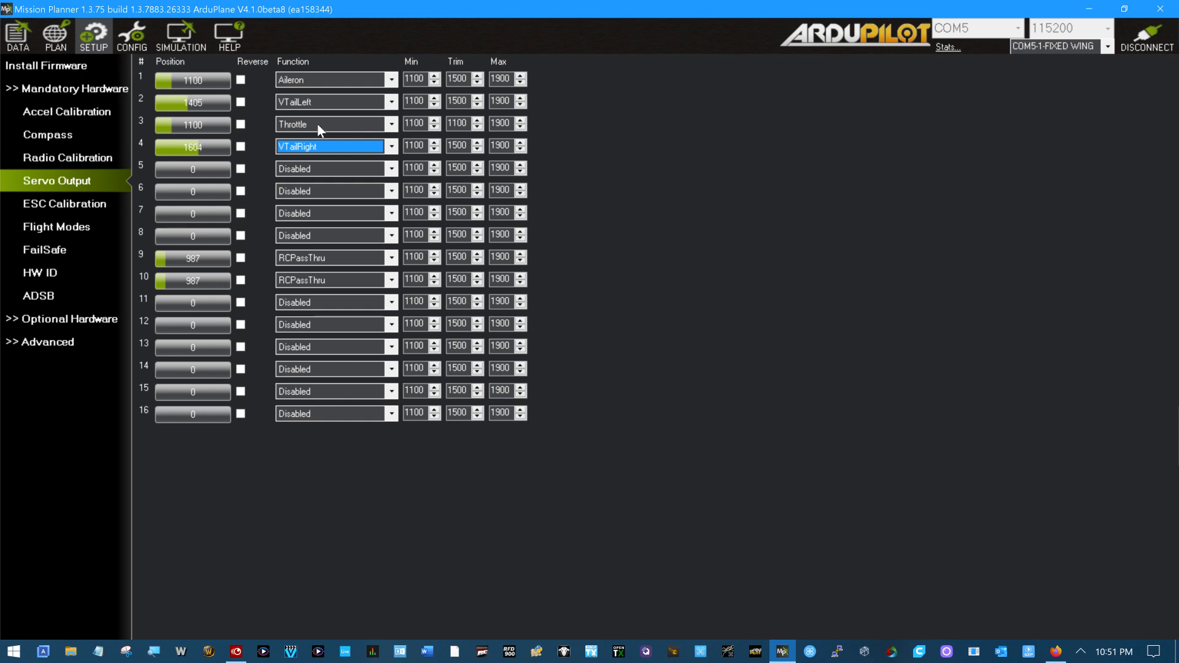
{"action": "mouse_move", "coordinate": [334, 130]}
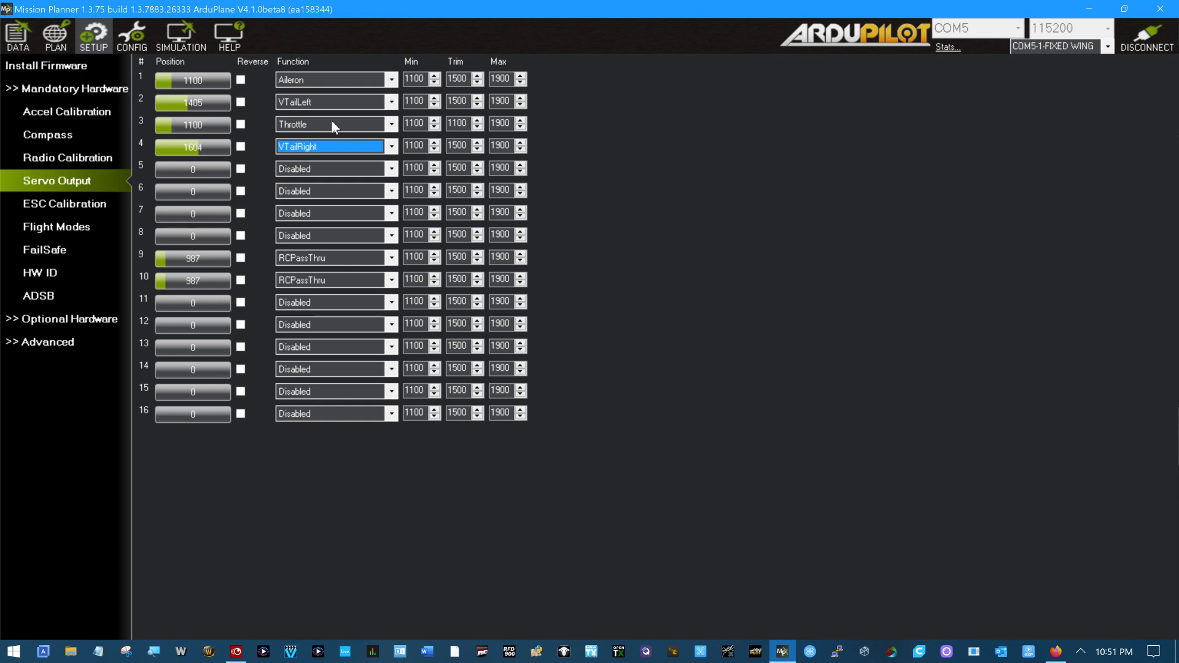
{"action": "mouse_move", "coordinate": [330, 115]}
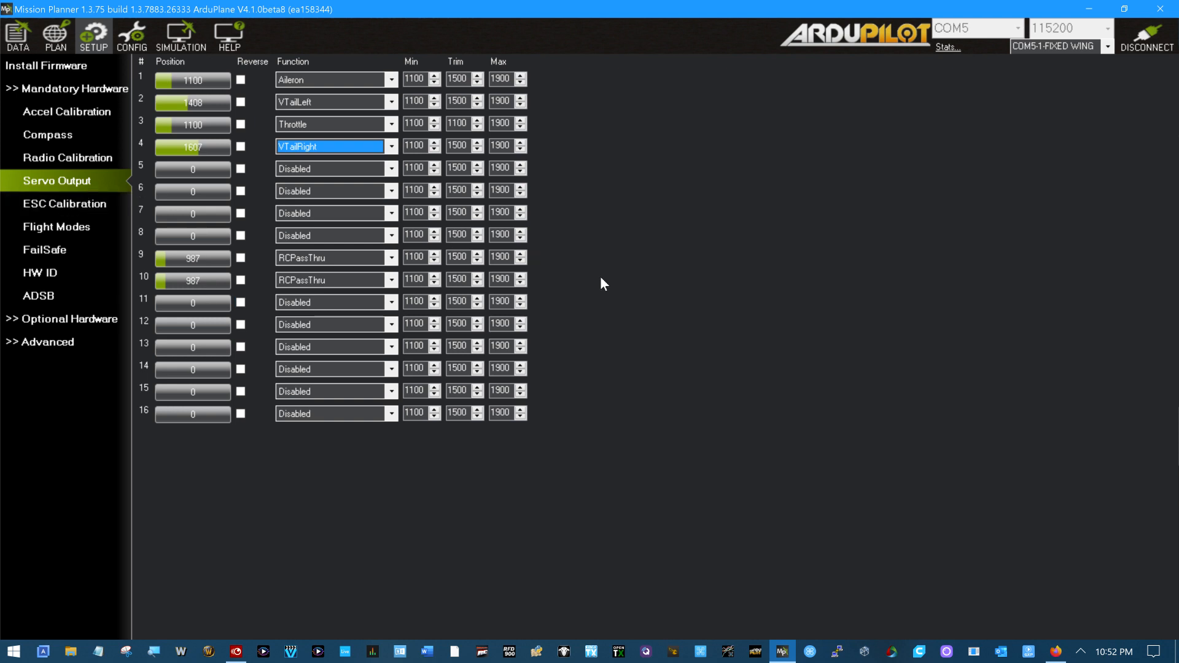
{"action": "mouse_move", "coordinate": [713, 293]}
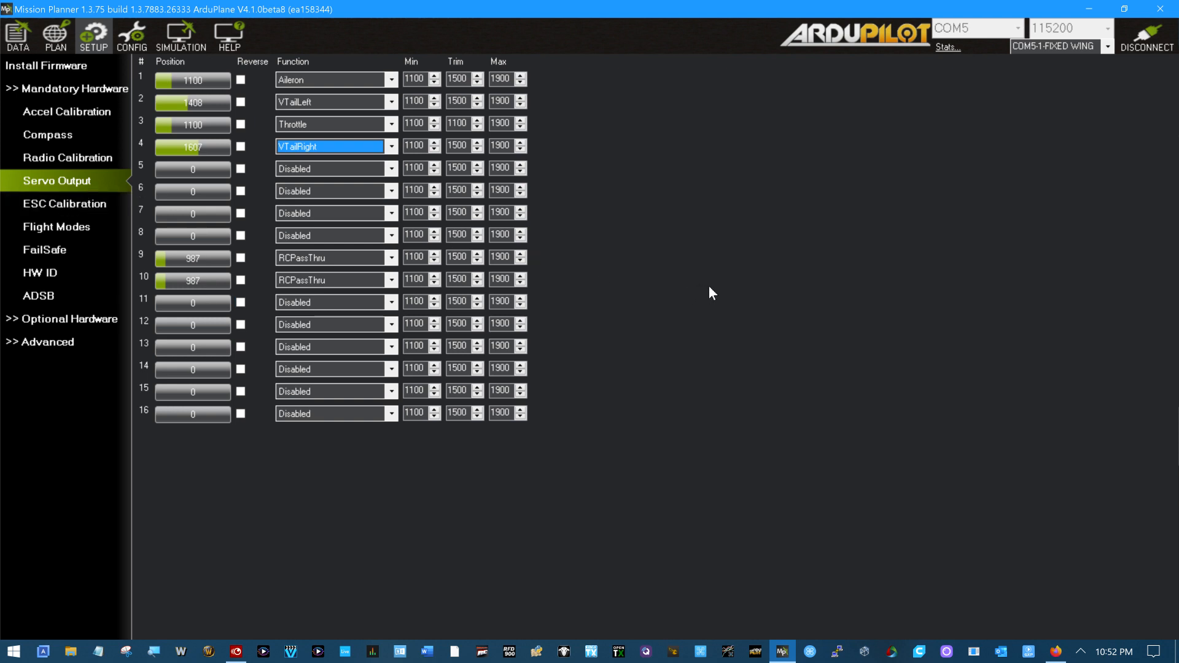
{"action": "mouse_move", "coordinate": [403, 167]}
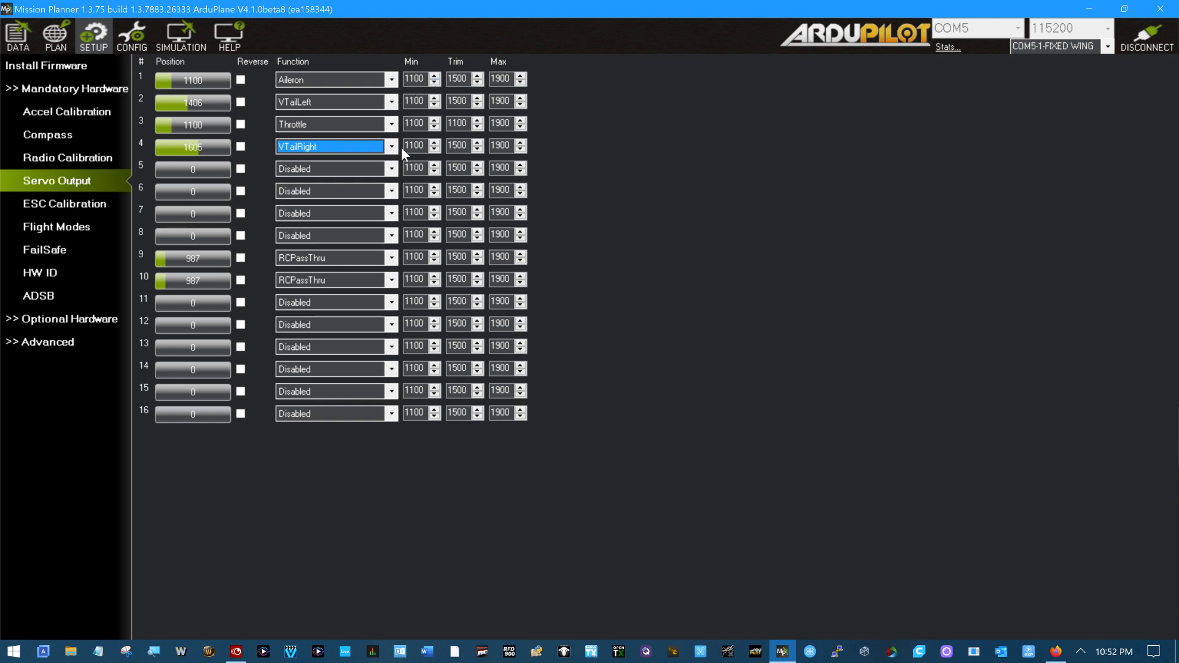
{"action": "mouse_move", "coordinate": [512, 183]}
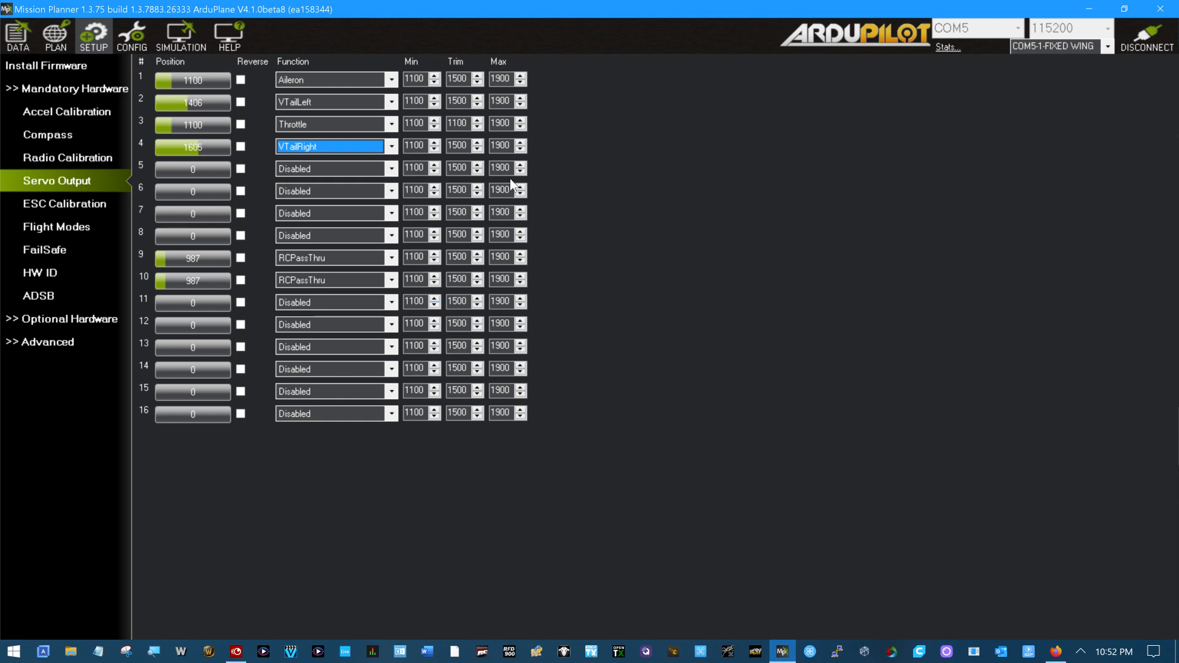
{"action": "mouse_move", "coordinate": [498, 385]}
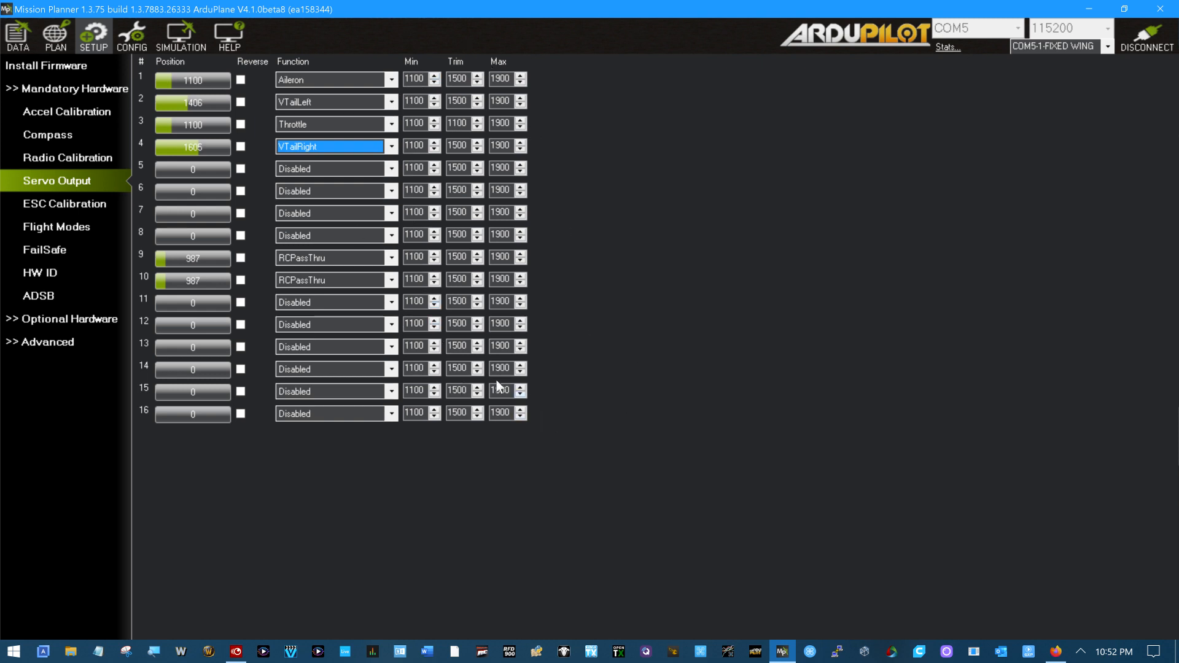